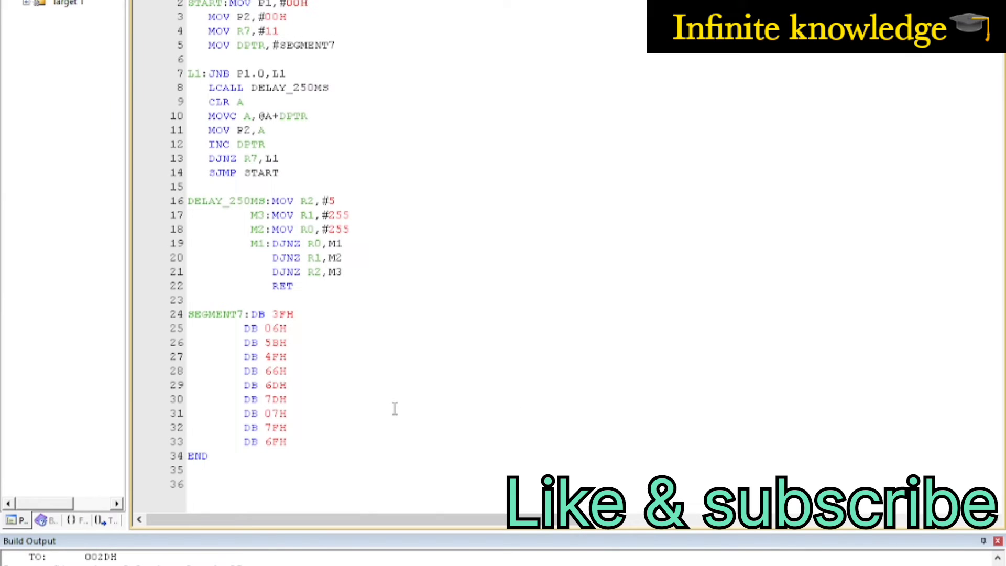
mouse_move(426, 143)
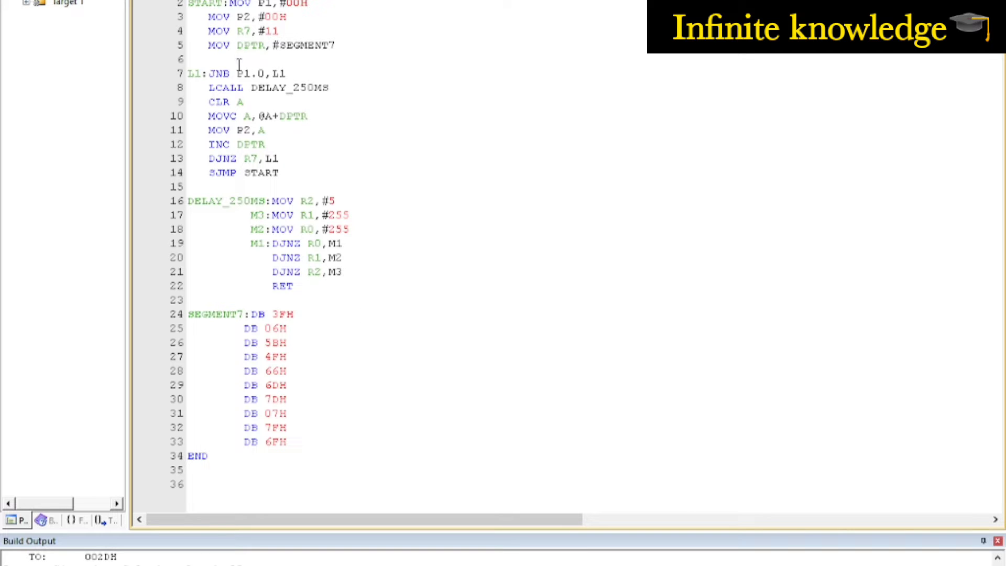
mouse_move(414, 456)
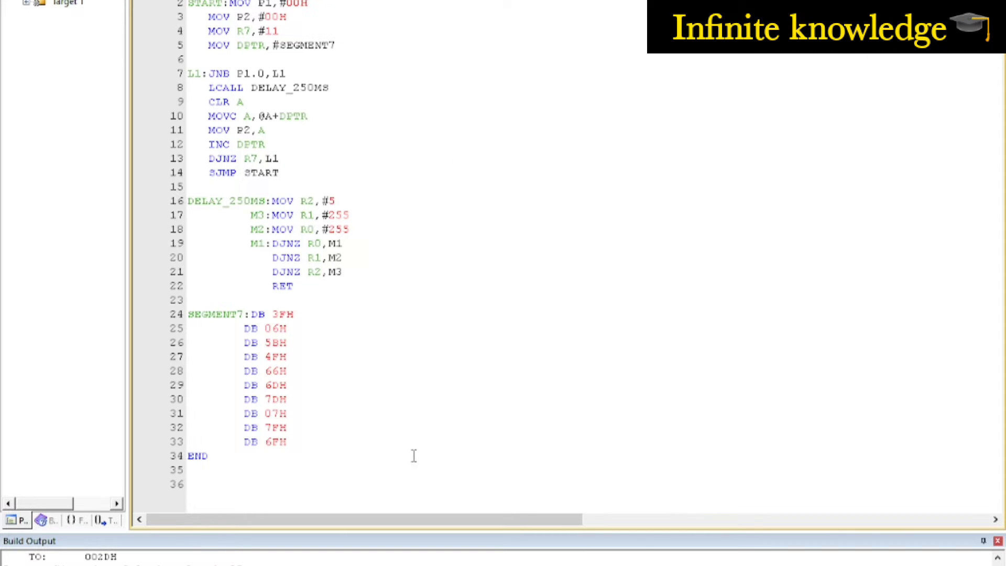
mouse_move(199, 162)
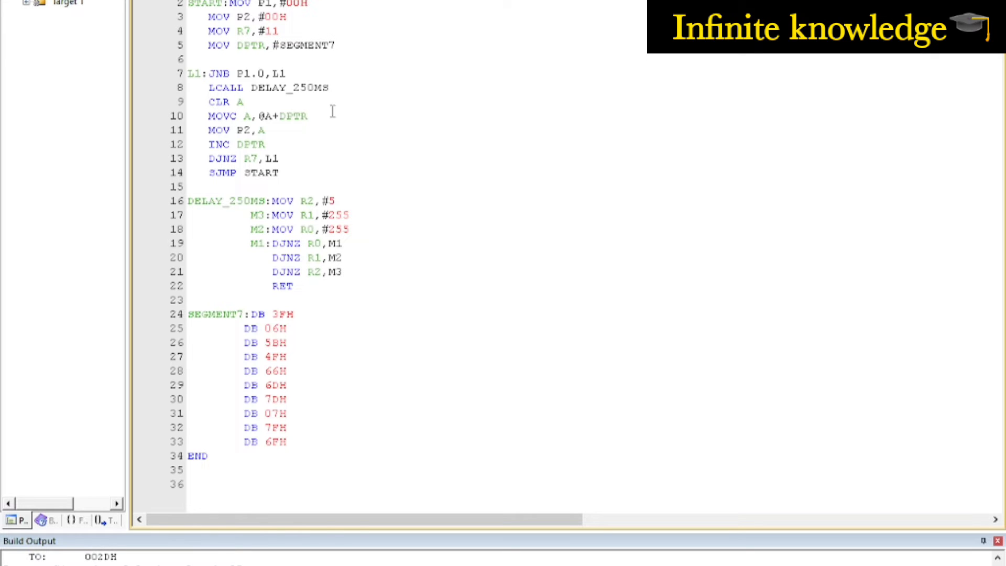
mouse_move(511, 202)
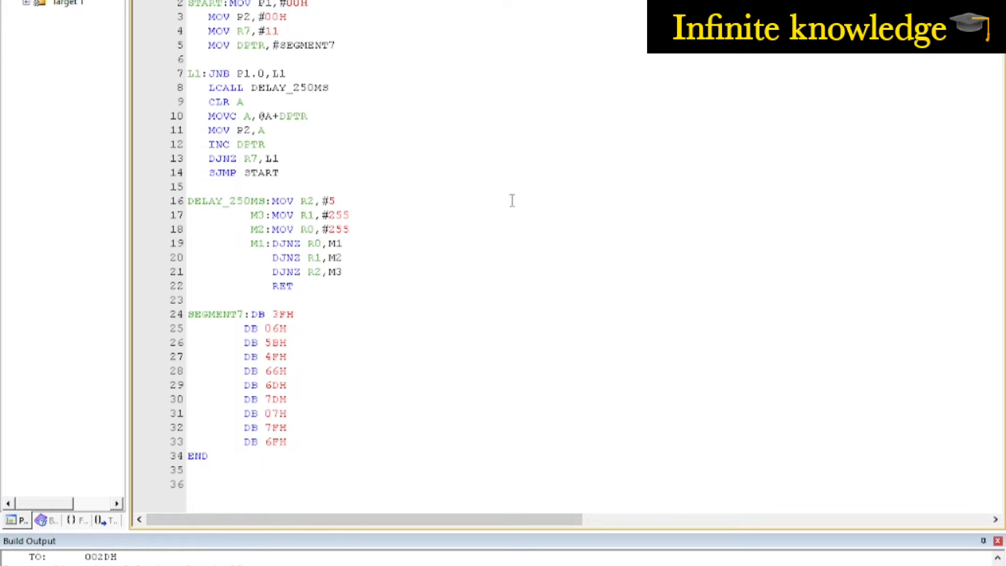
mouse_move(160, 203)
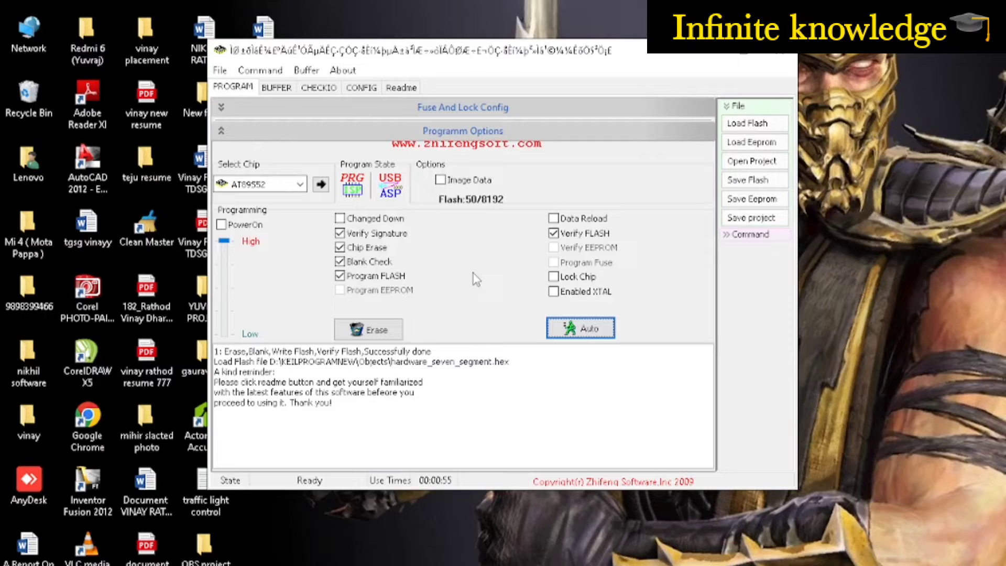
mouse_move(500, 321)
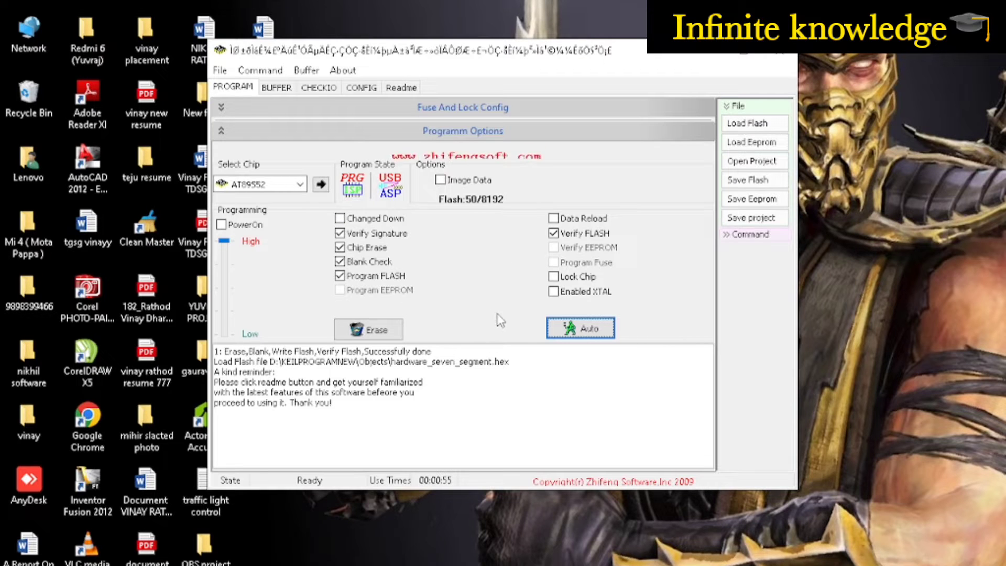
Step: Load hardware_seven_segment.hex from KEILPROGRAMNEW\Objects as the flash image via Load Flash
left_click(301, 183)
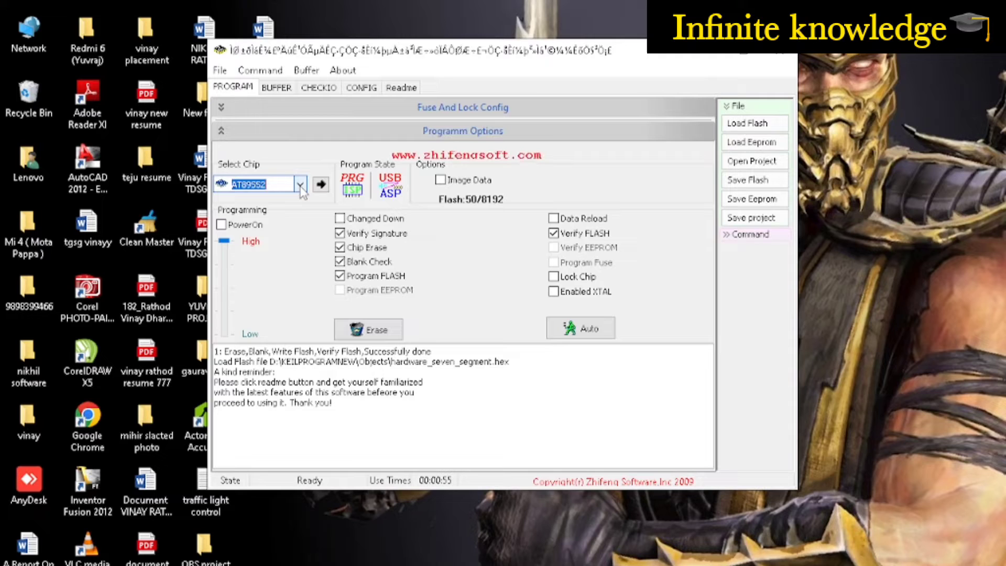
left_click(220, 70)
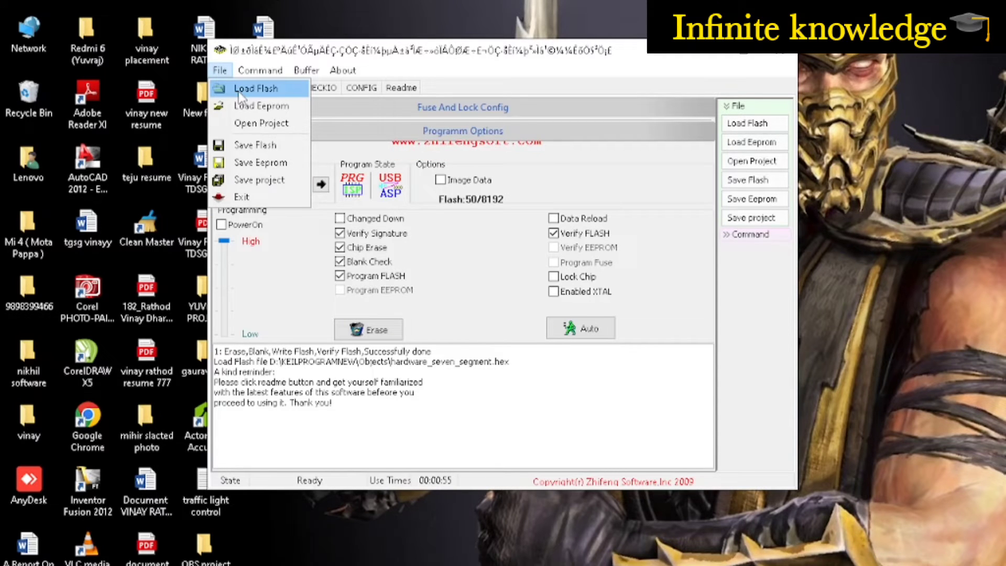
left_click(255, 88)
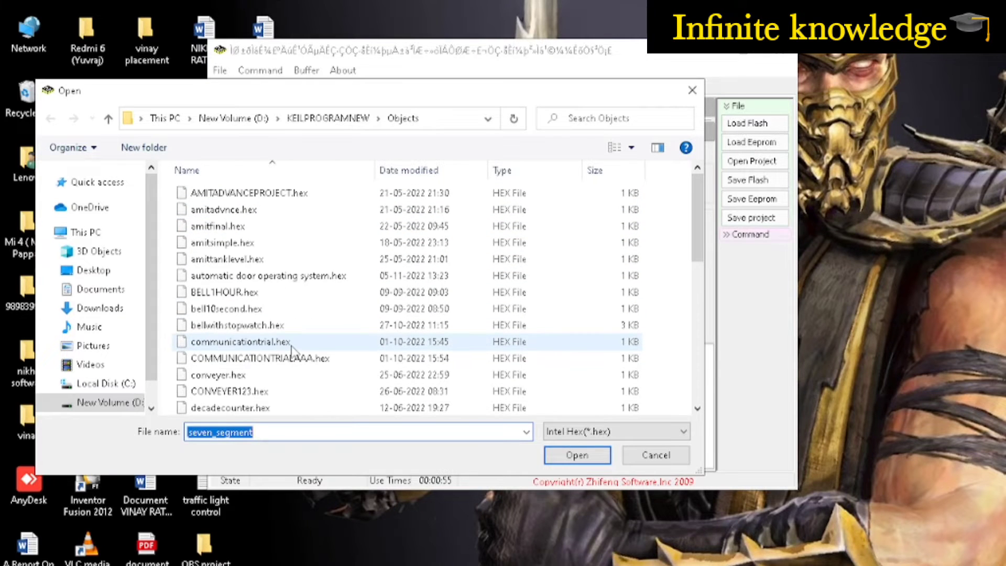
scroll("down", 3)
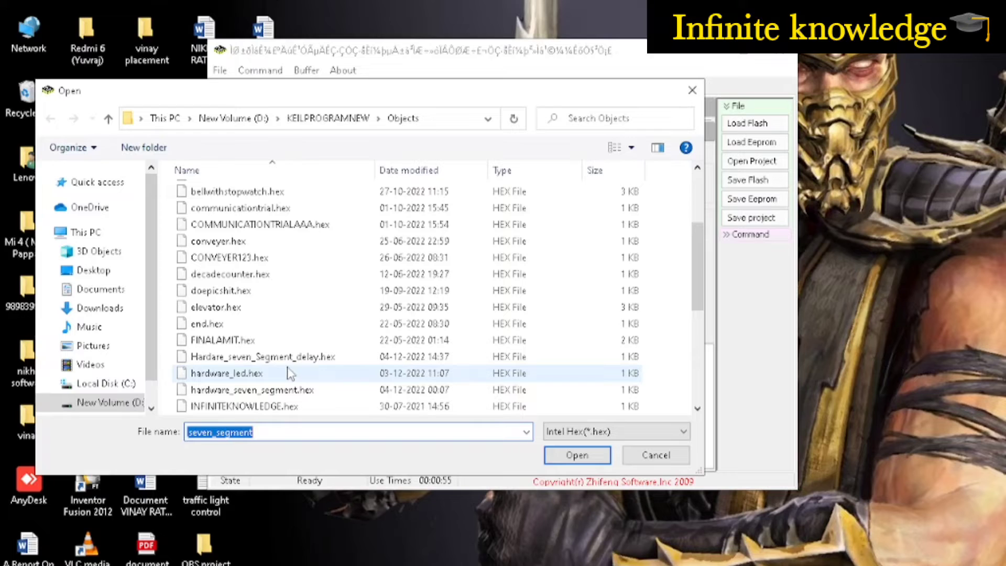
left_click(251, 389)
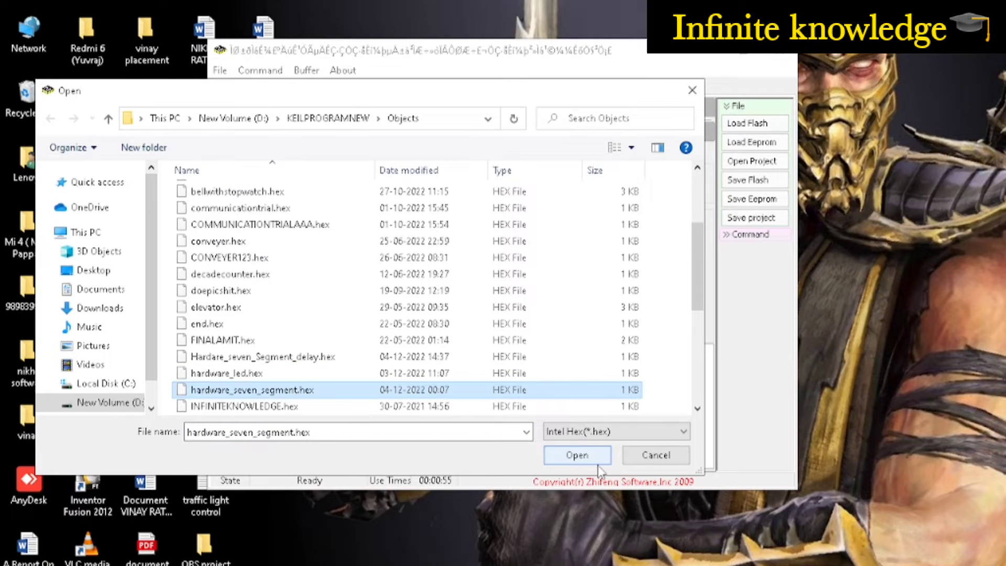
left_click(575, 455)
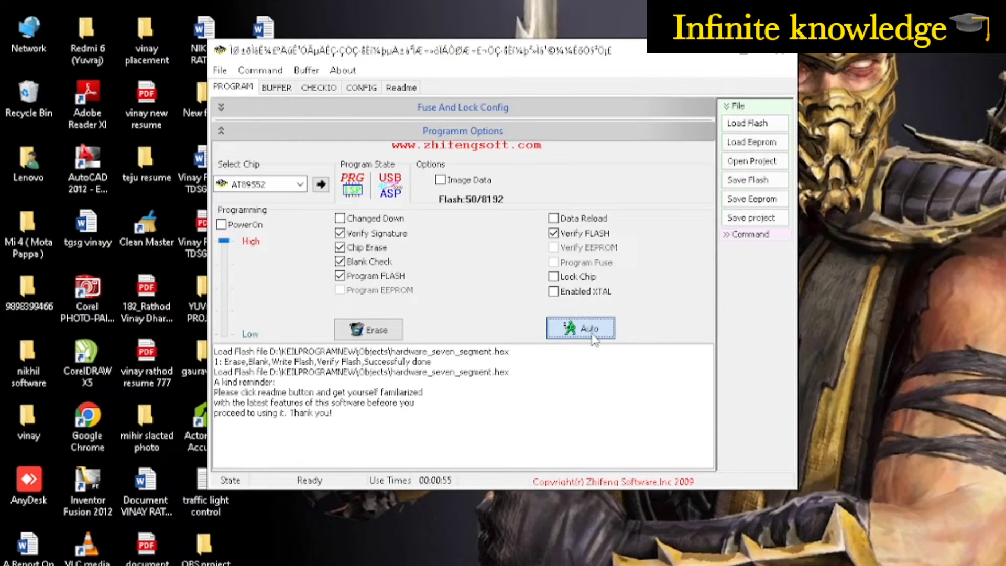
Step: Run Auto so the AT89S52 is erased, blank-checked, written and verified successfully
left_click(580, 328)
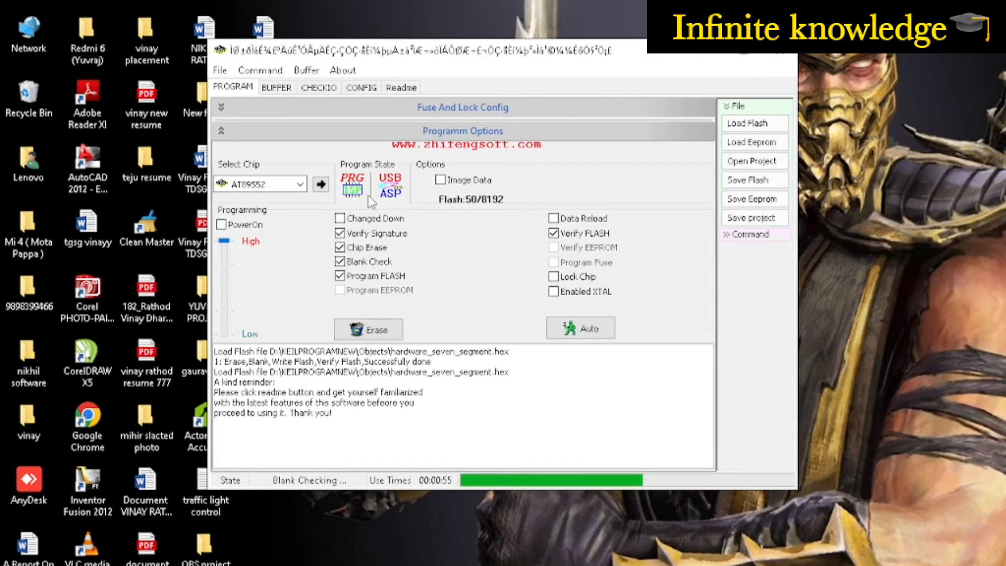
mouse_move(729, 507)
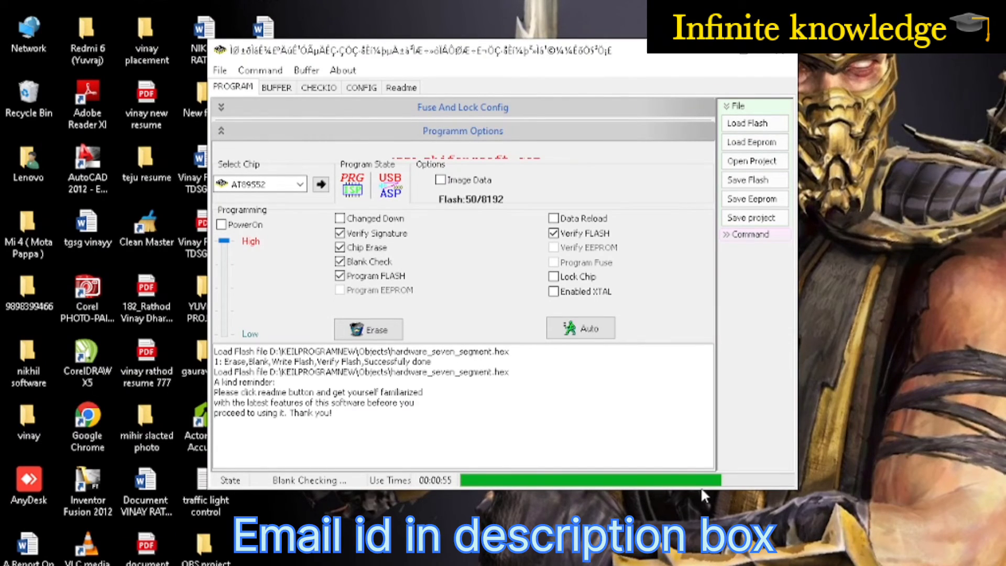
mouse_move(764, 471)
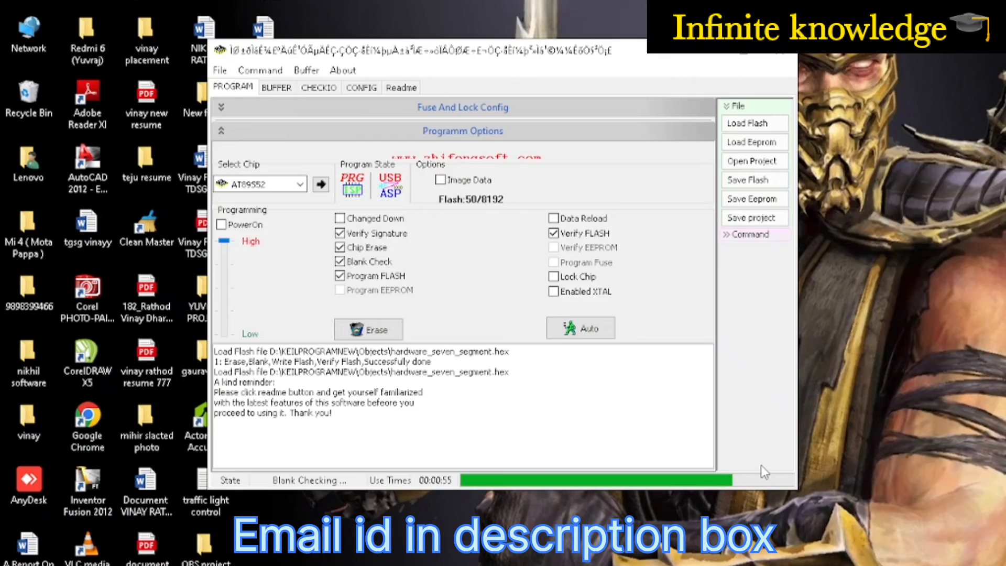
mouse_move(815, 454)
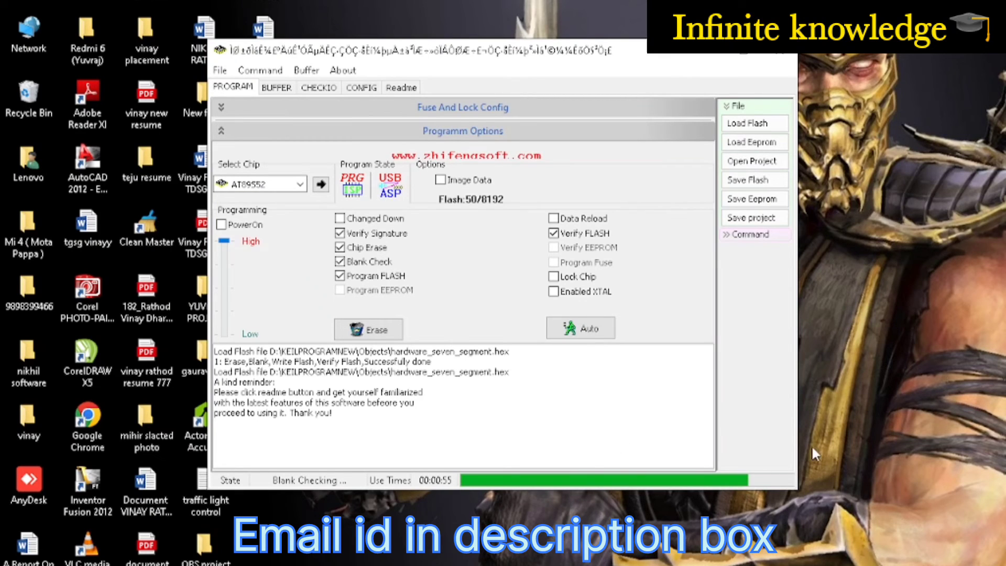
mouse_move(830, 468)
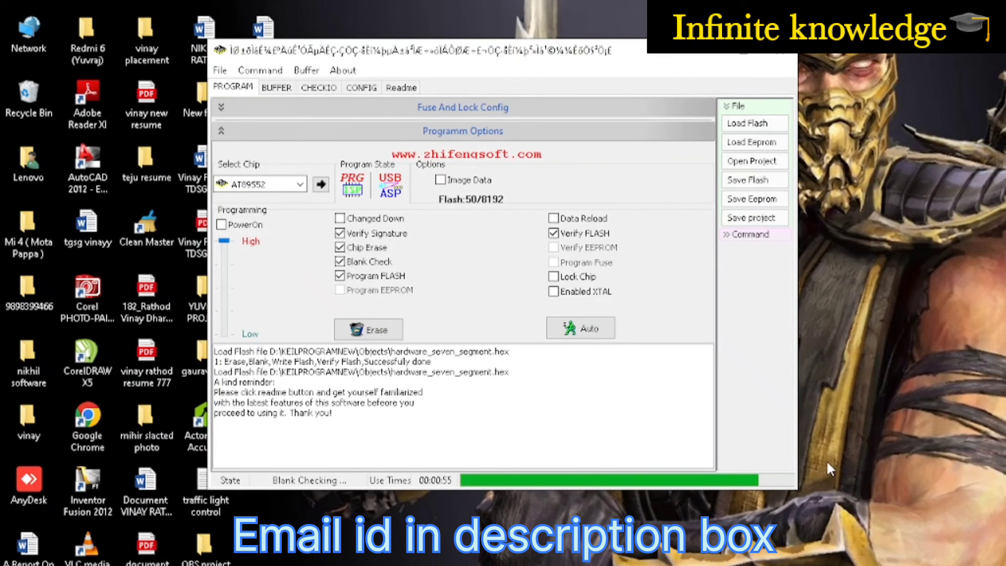
mouse_move(830, 481)
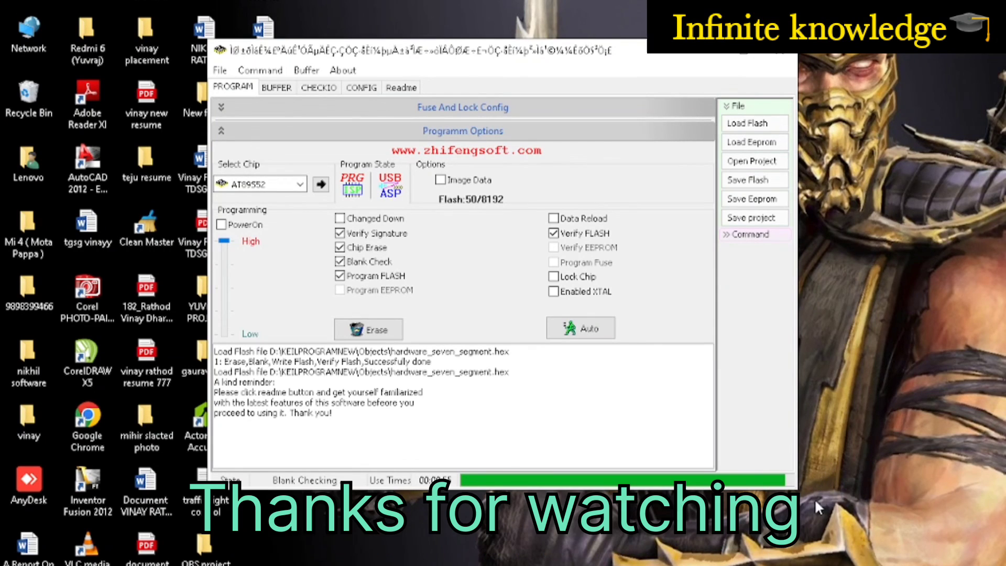
left_click(580, 328)
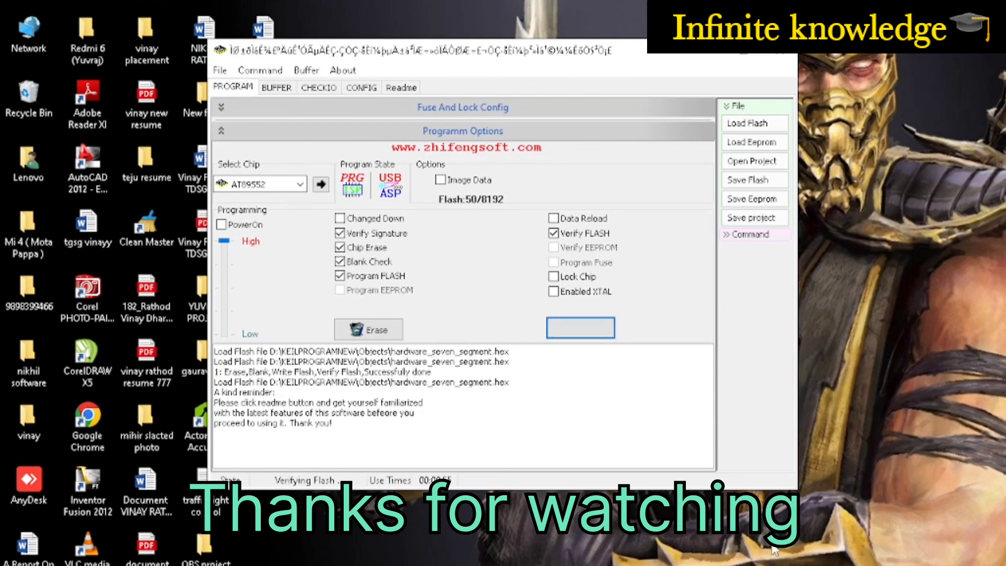
left_click(579, 328)
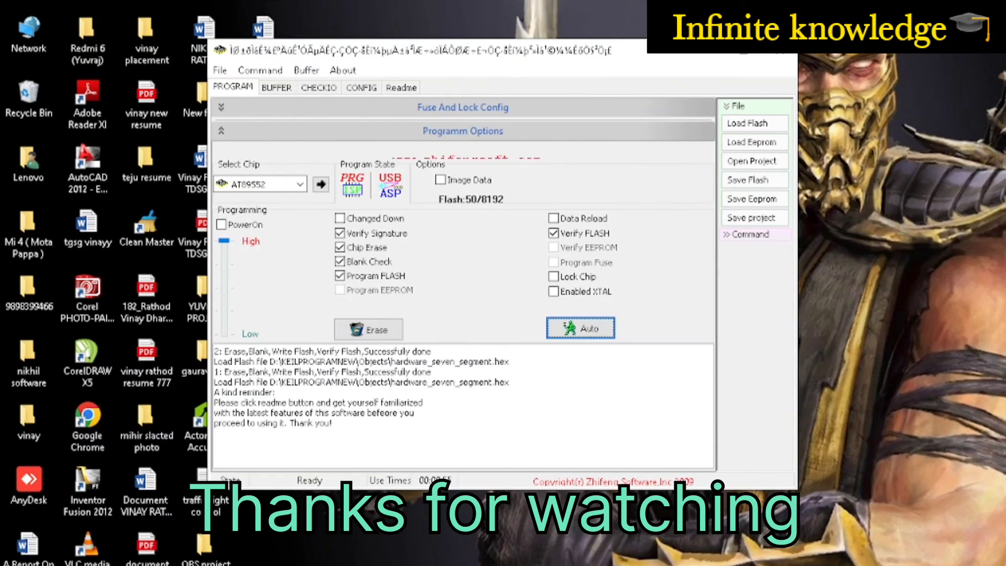